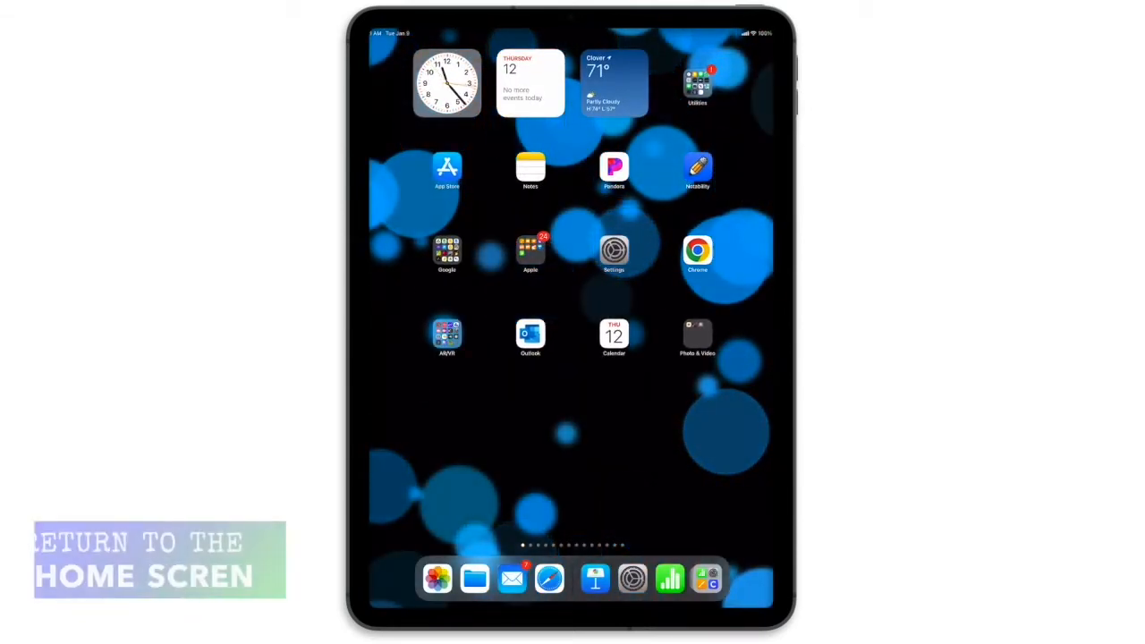
# Step: Open the browser on Wikipedia, return home, and swipe left to the second app page
pyautogui.click(549, 579)
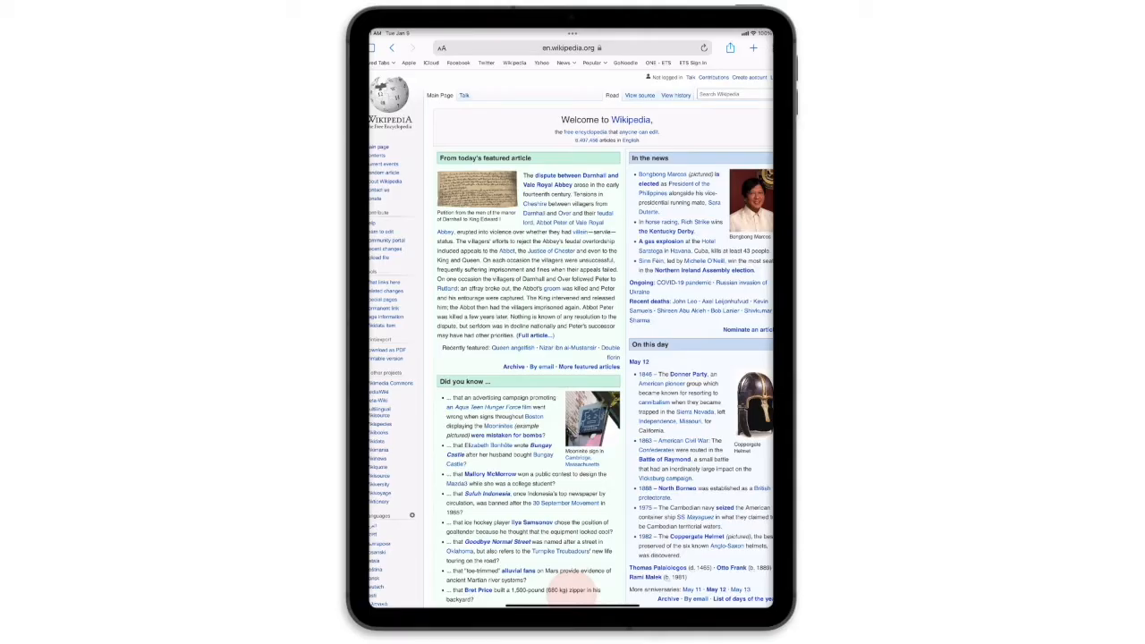
pyautogui.press('home')
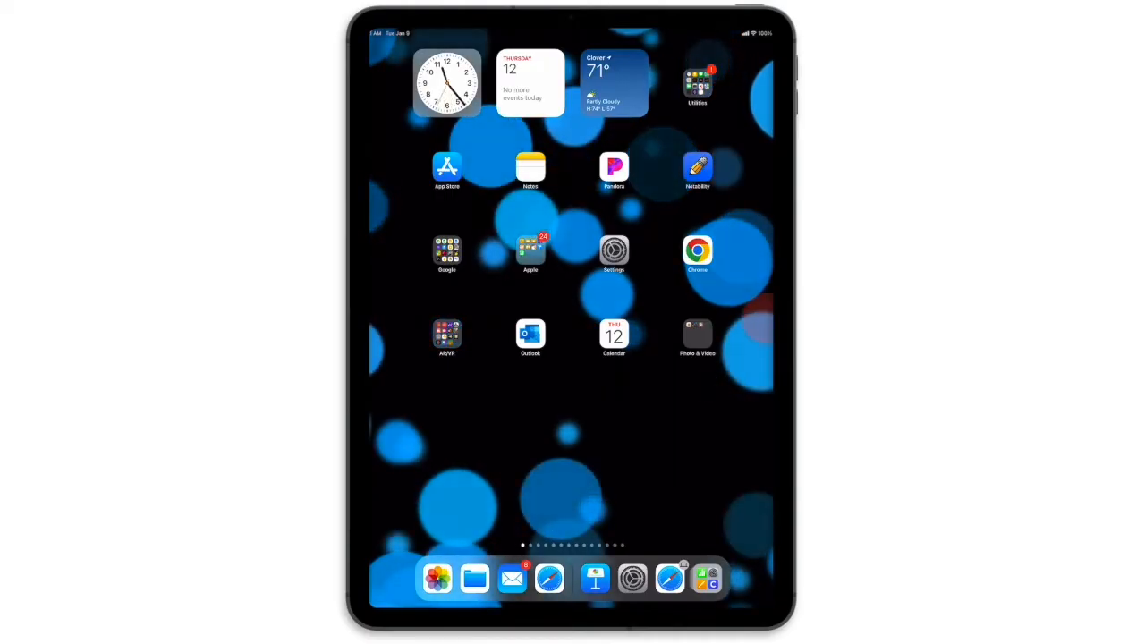
pyautogui.hscroll(-3)
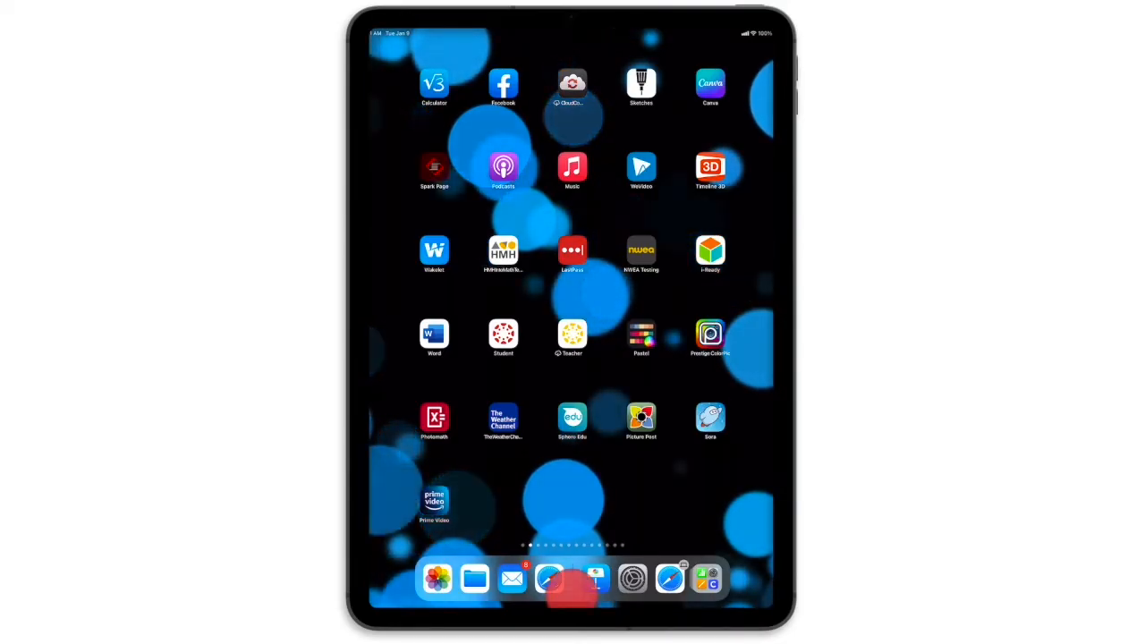
pyautogui.hscroll(-3)
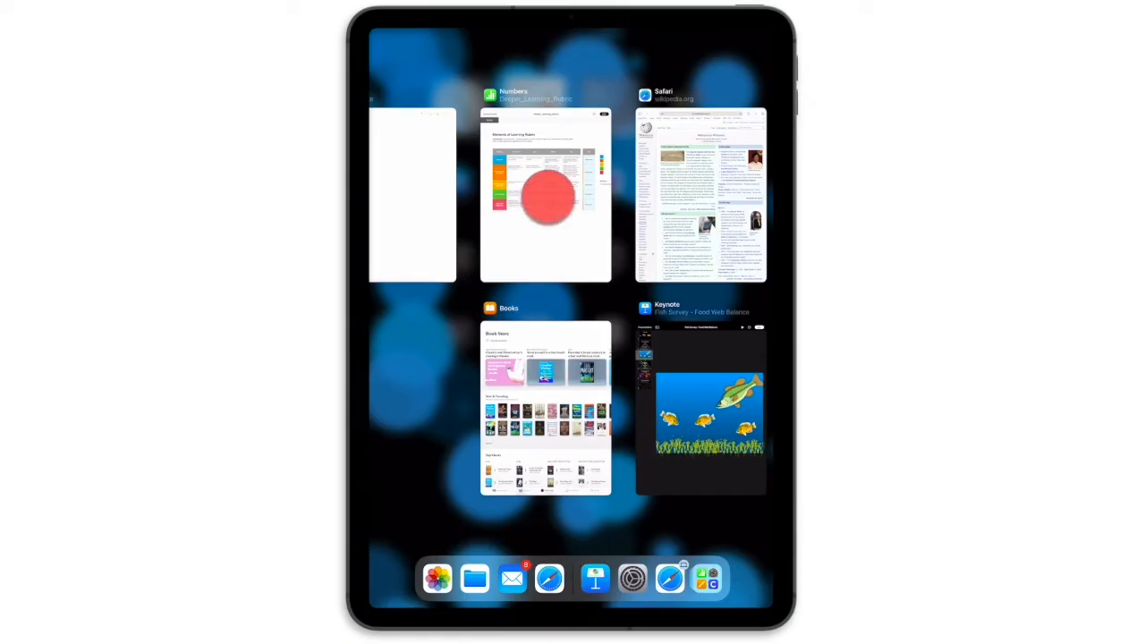
# Step: Pick the Numbers card in the App Switcher to bring up the Deeper_Learning_Rubric spreadsheet
pyautogui.click(546, 194)
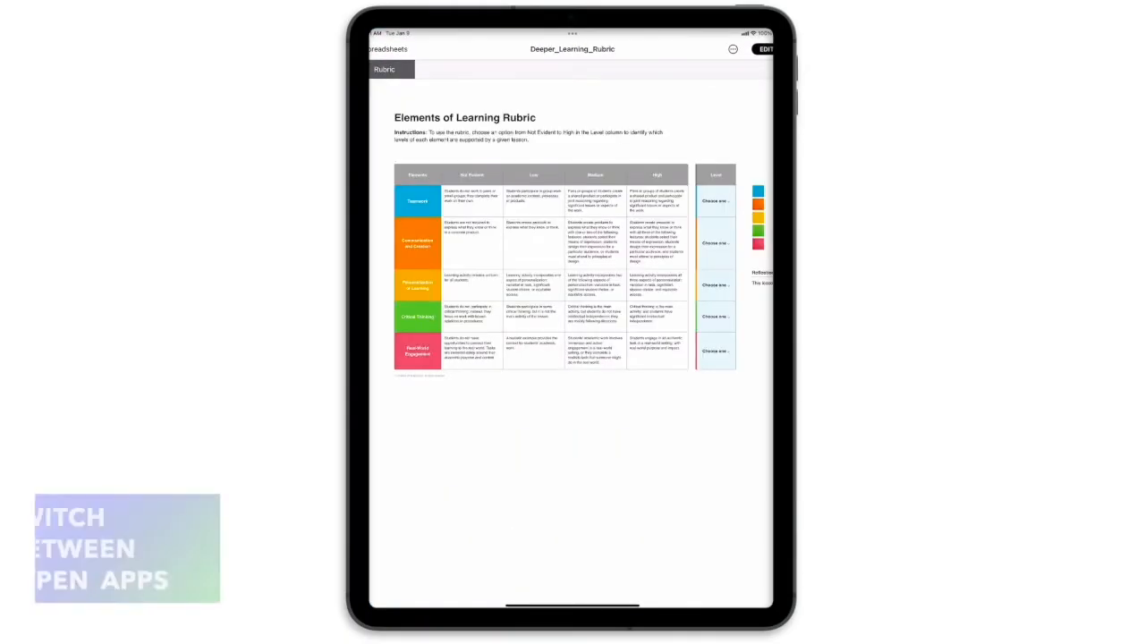